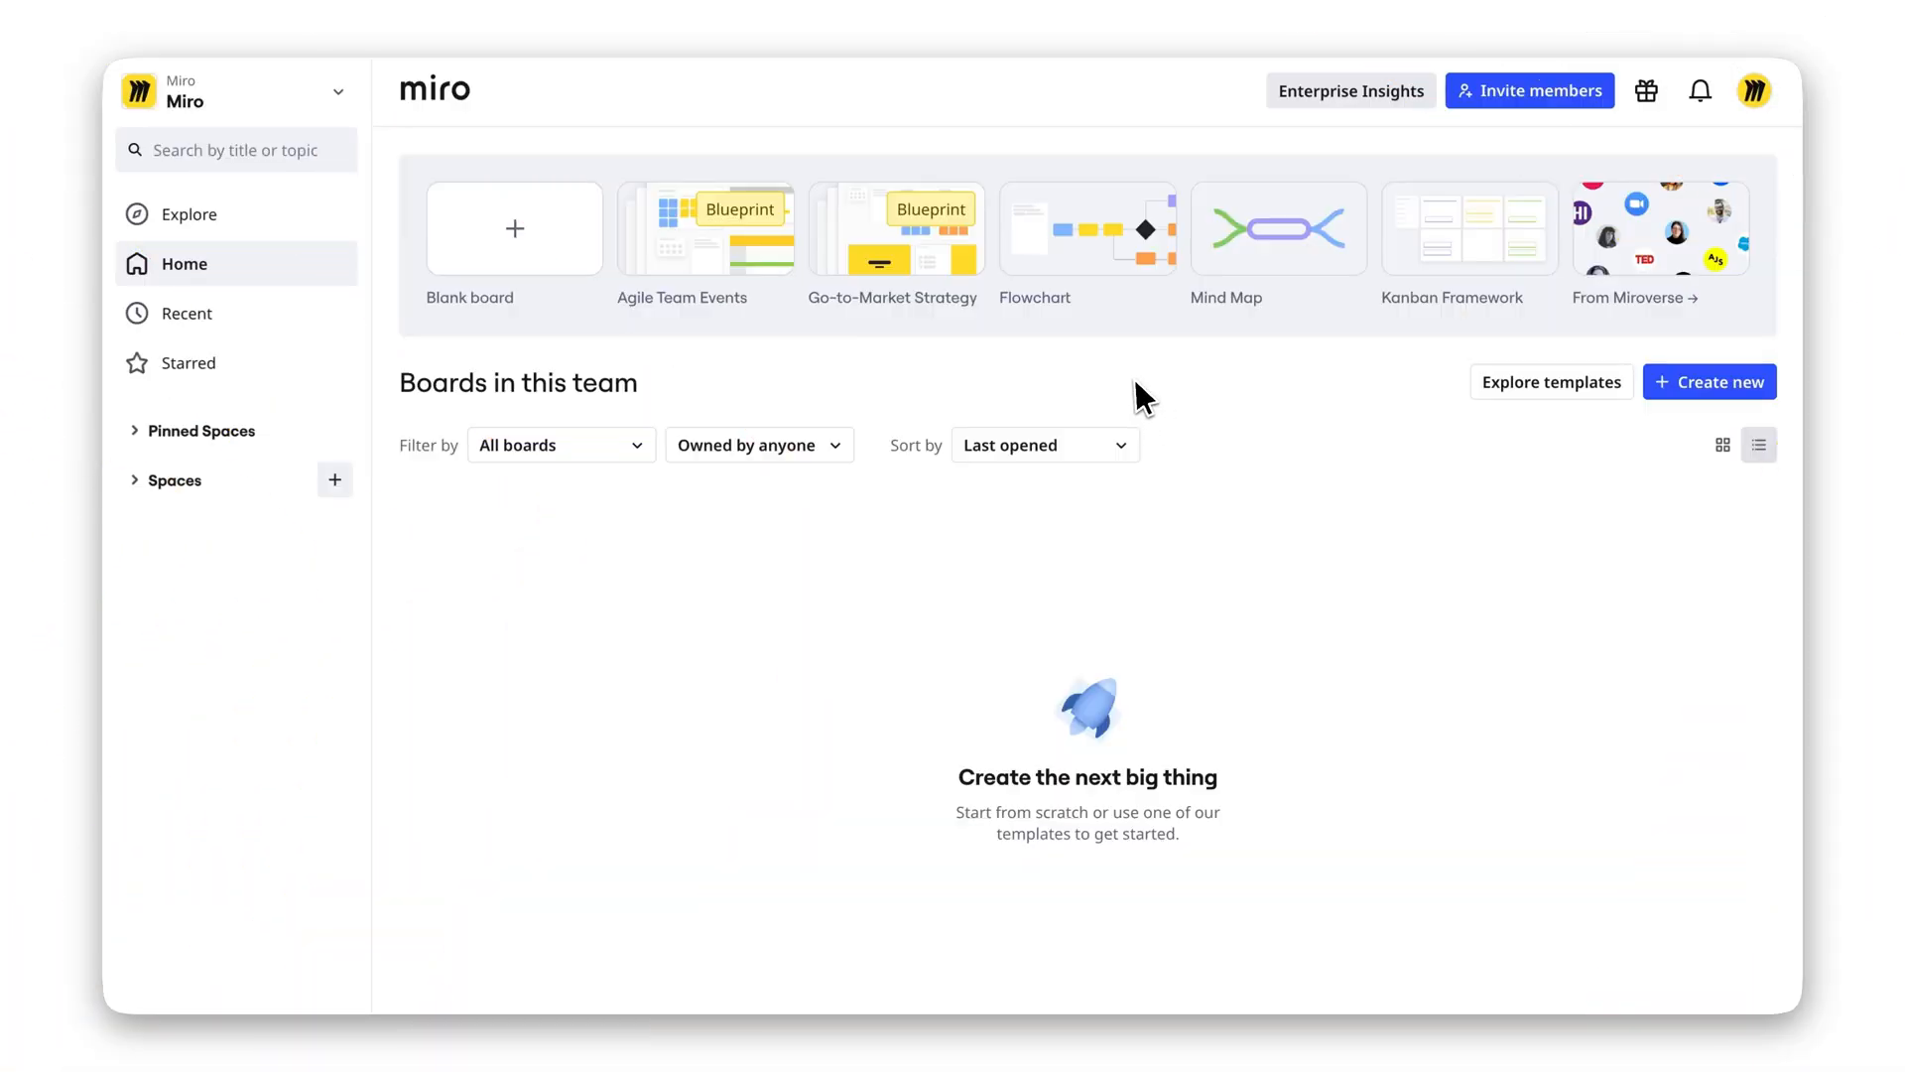
# - Open the Create new dropdown on the team home page
pyautogui.click(1709, 381)
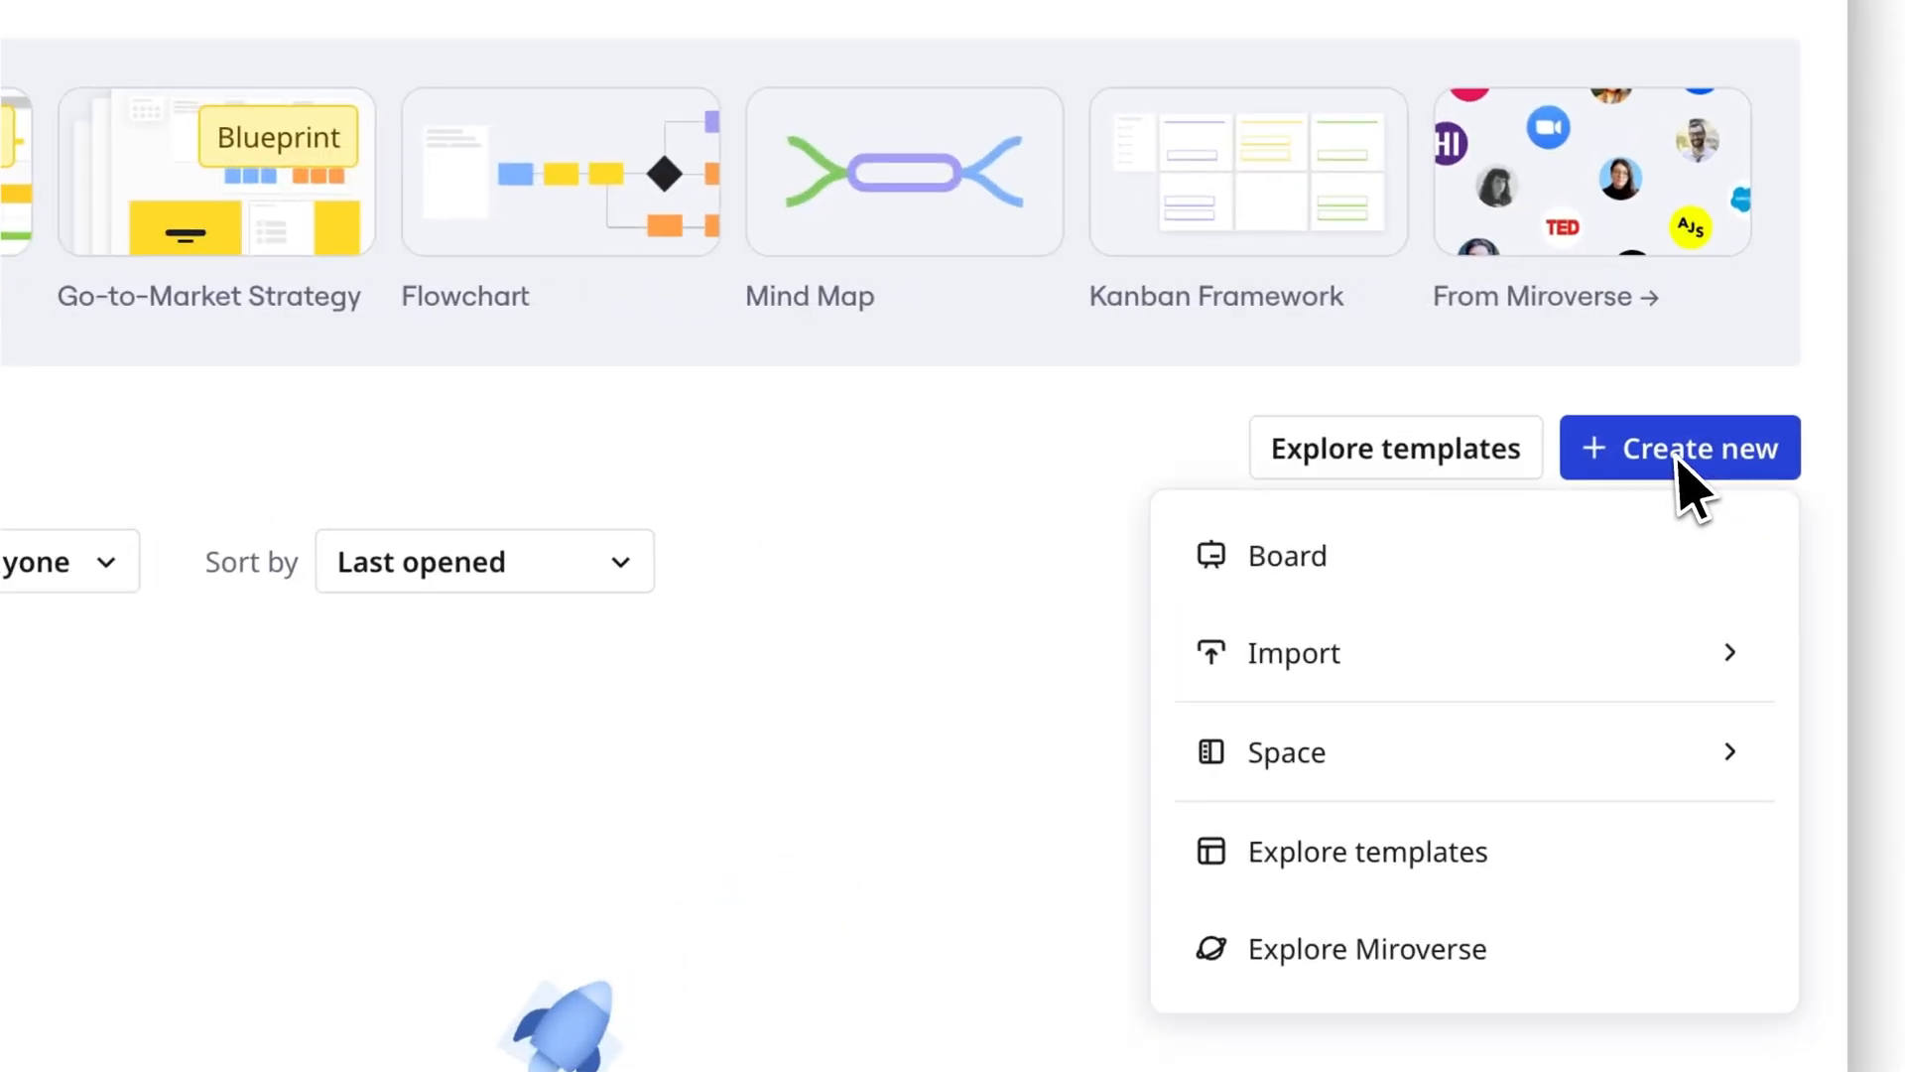
# - Create a blank board and name it 'ER Diagrams in Miro!'
pyautogui.click(1286, 556)
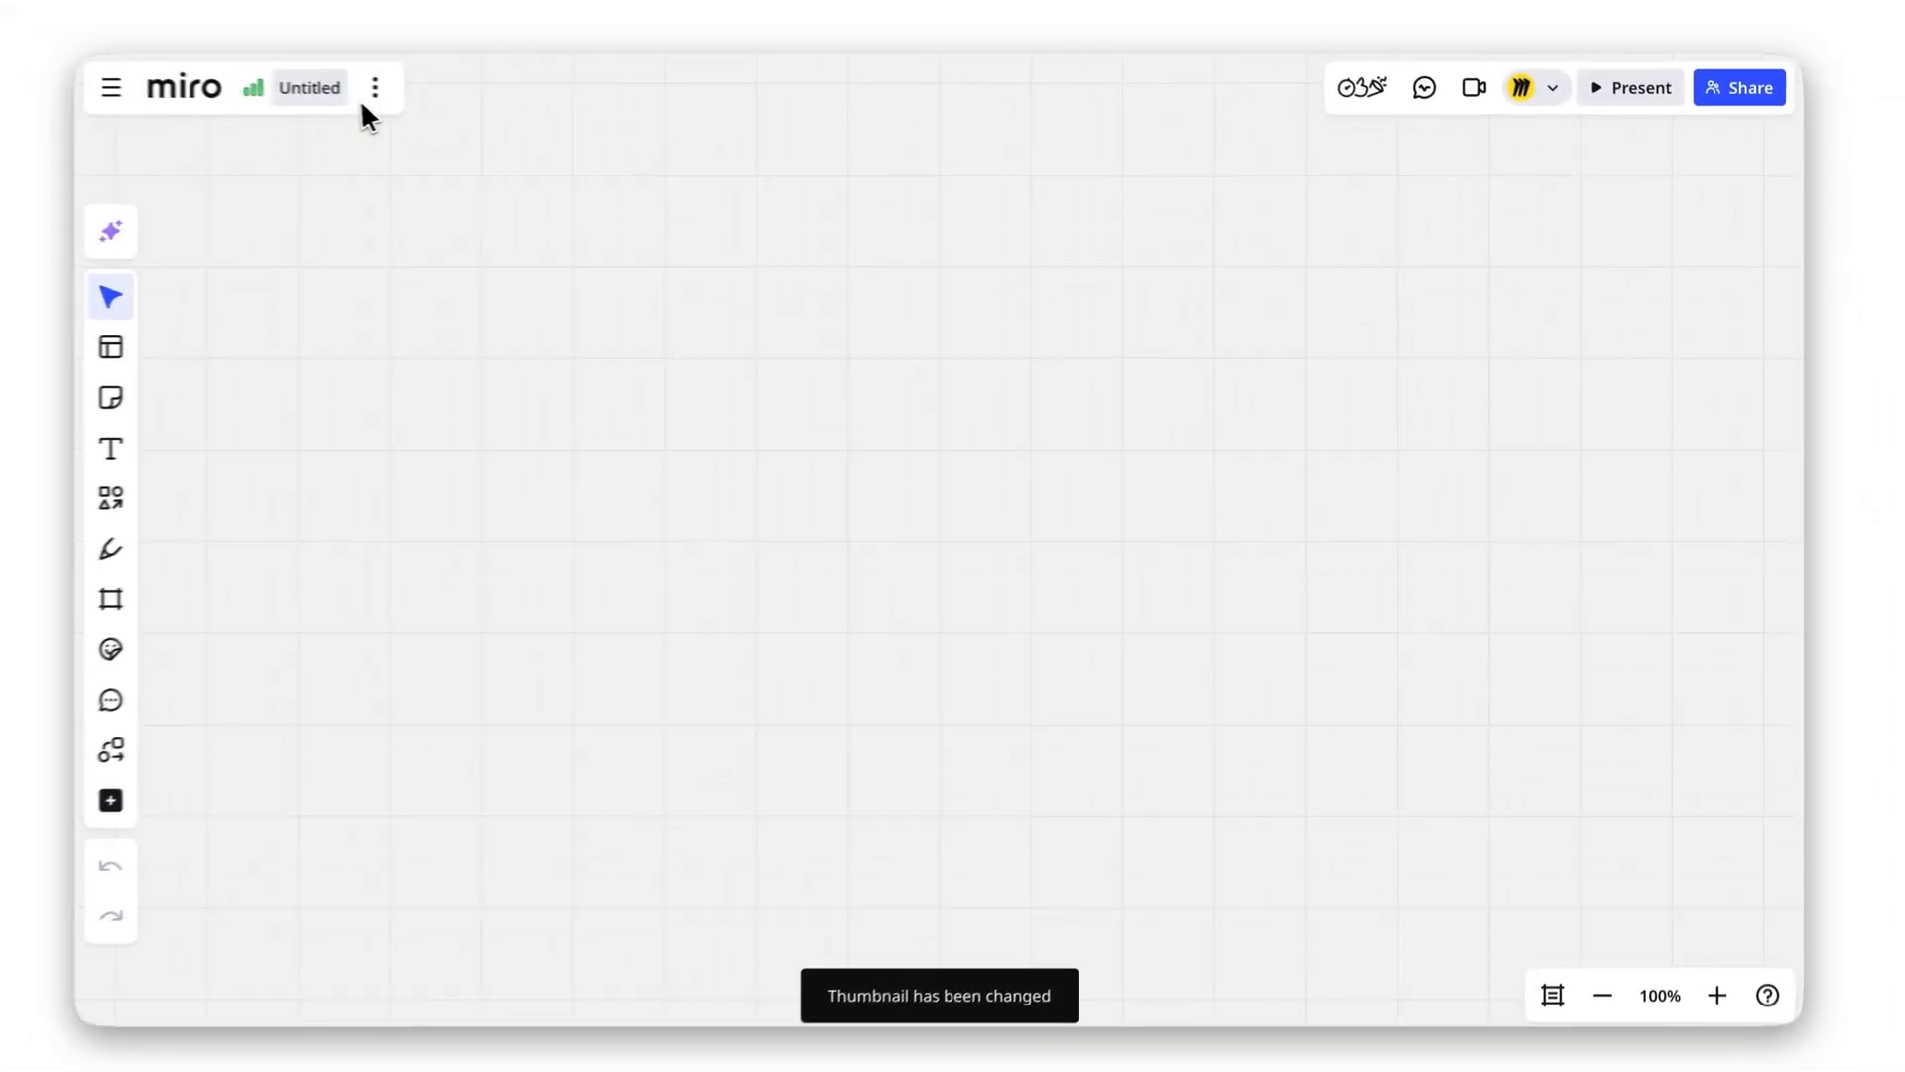
pyautogui.write('ER Diagrams in Miro!')
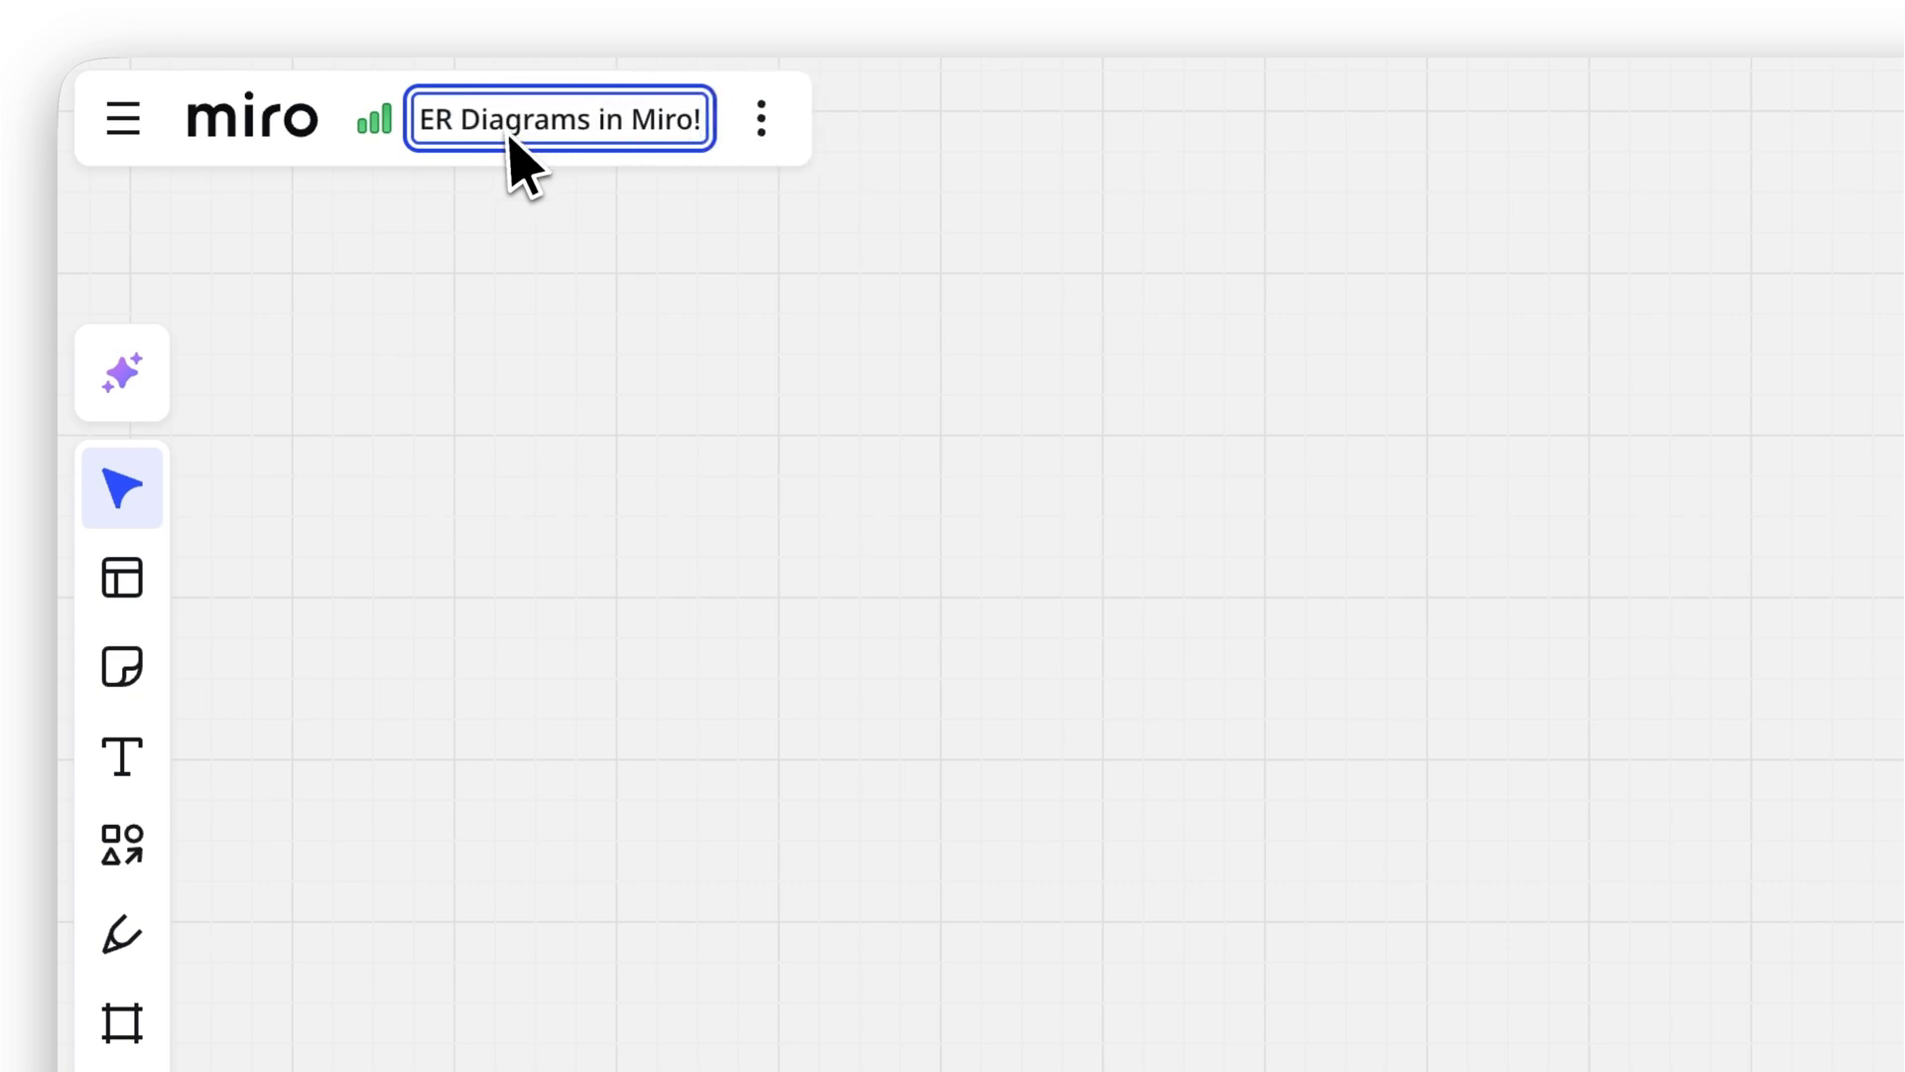
pyautogui.click(450, 292)
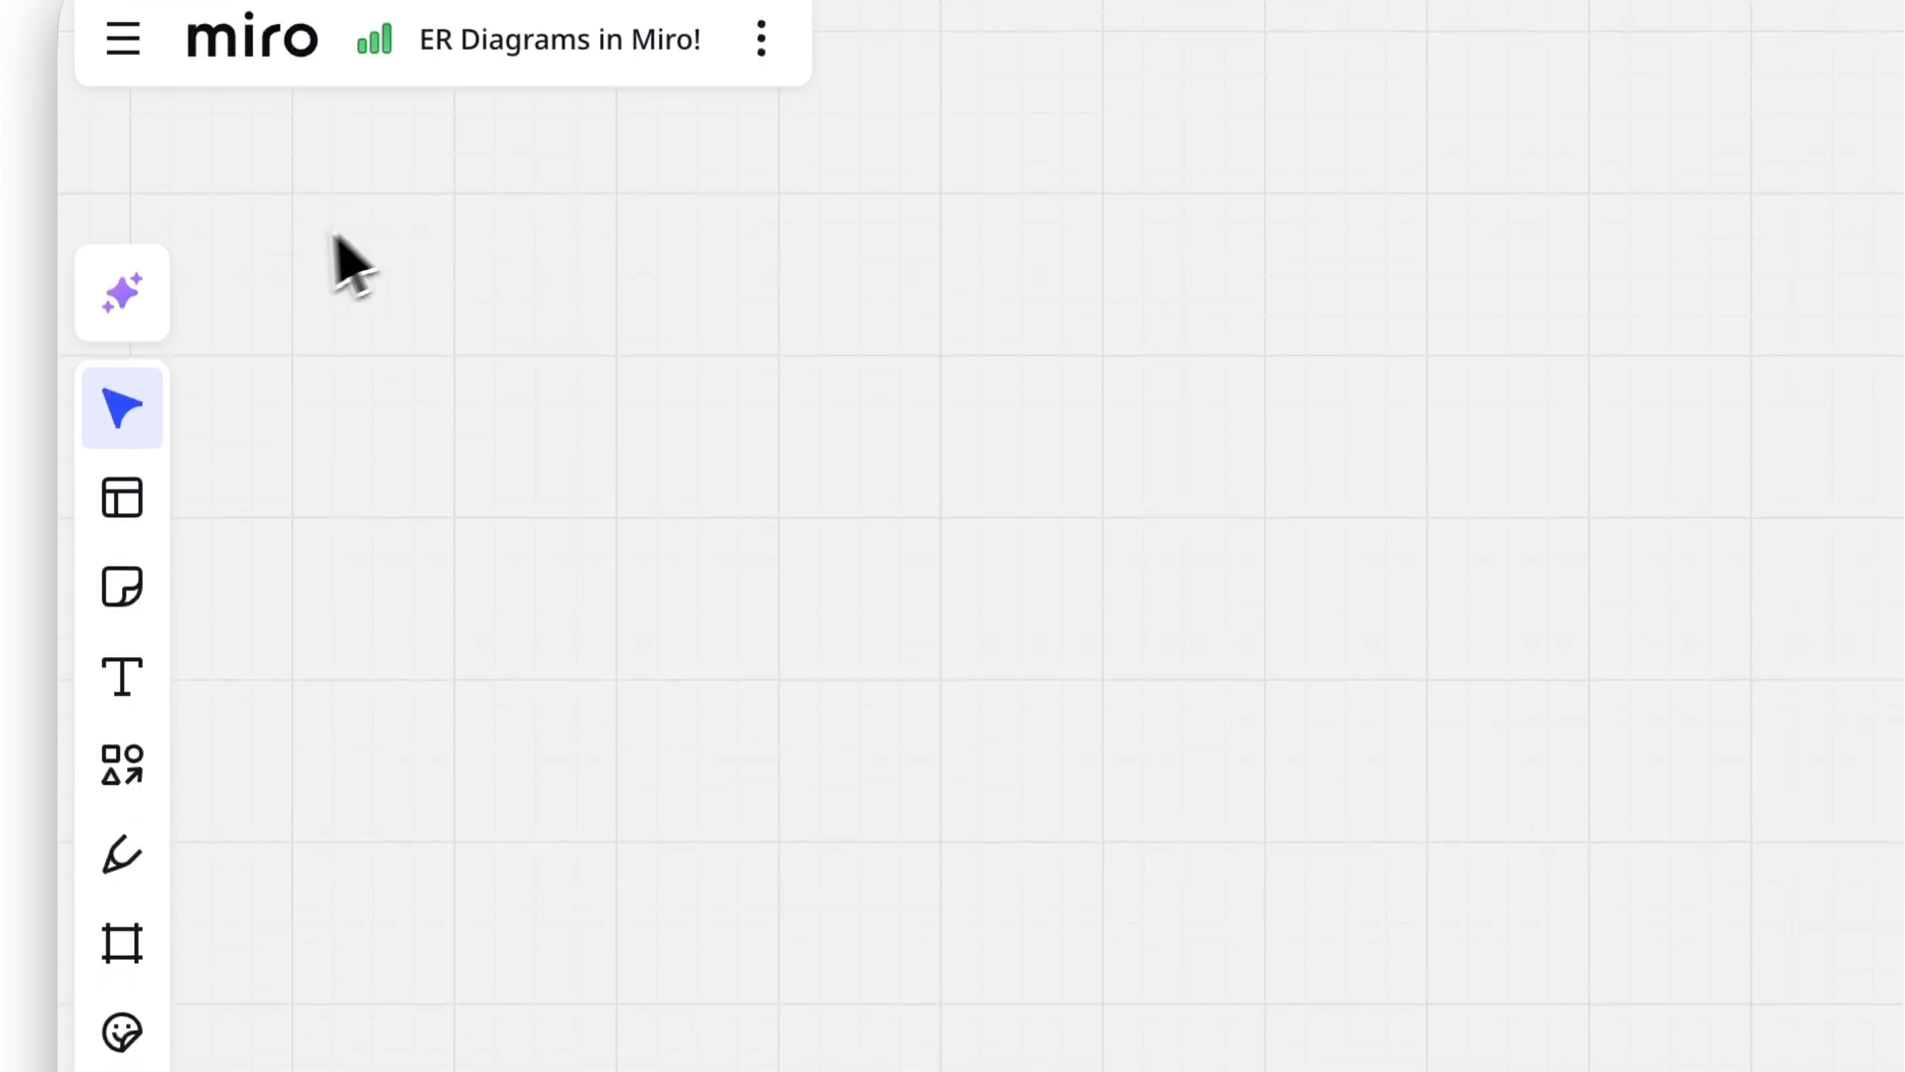
# - Choose AI ER Diagram and enter a prompt mapping customers, orders and products relationships
pyautogui.click(120, 292)
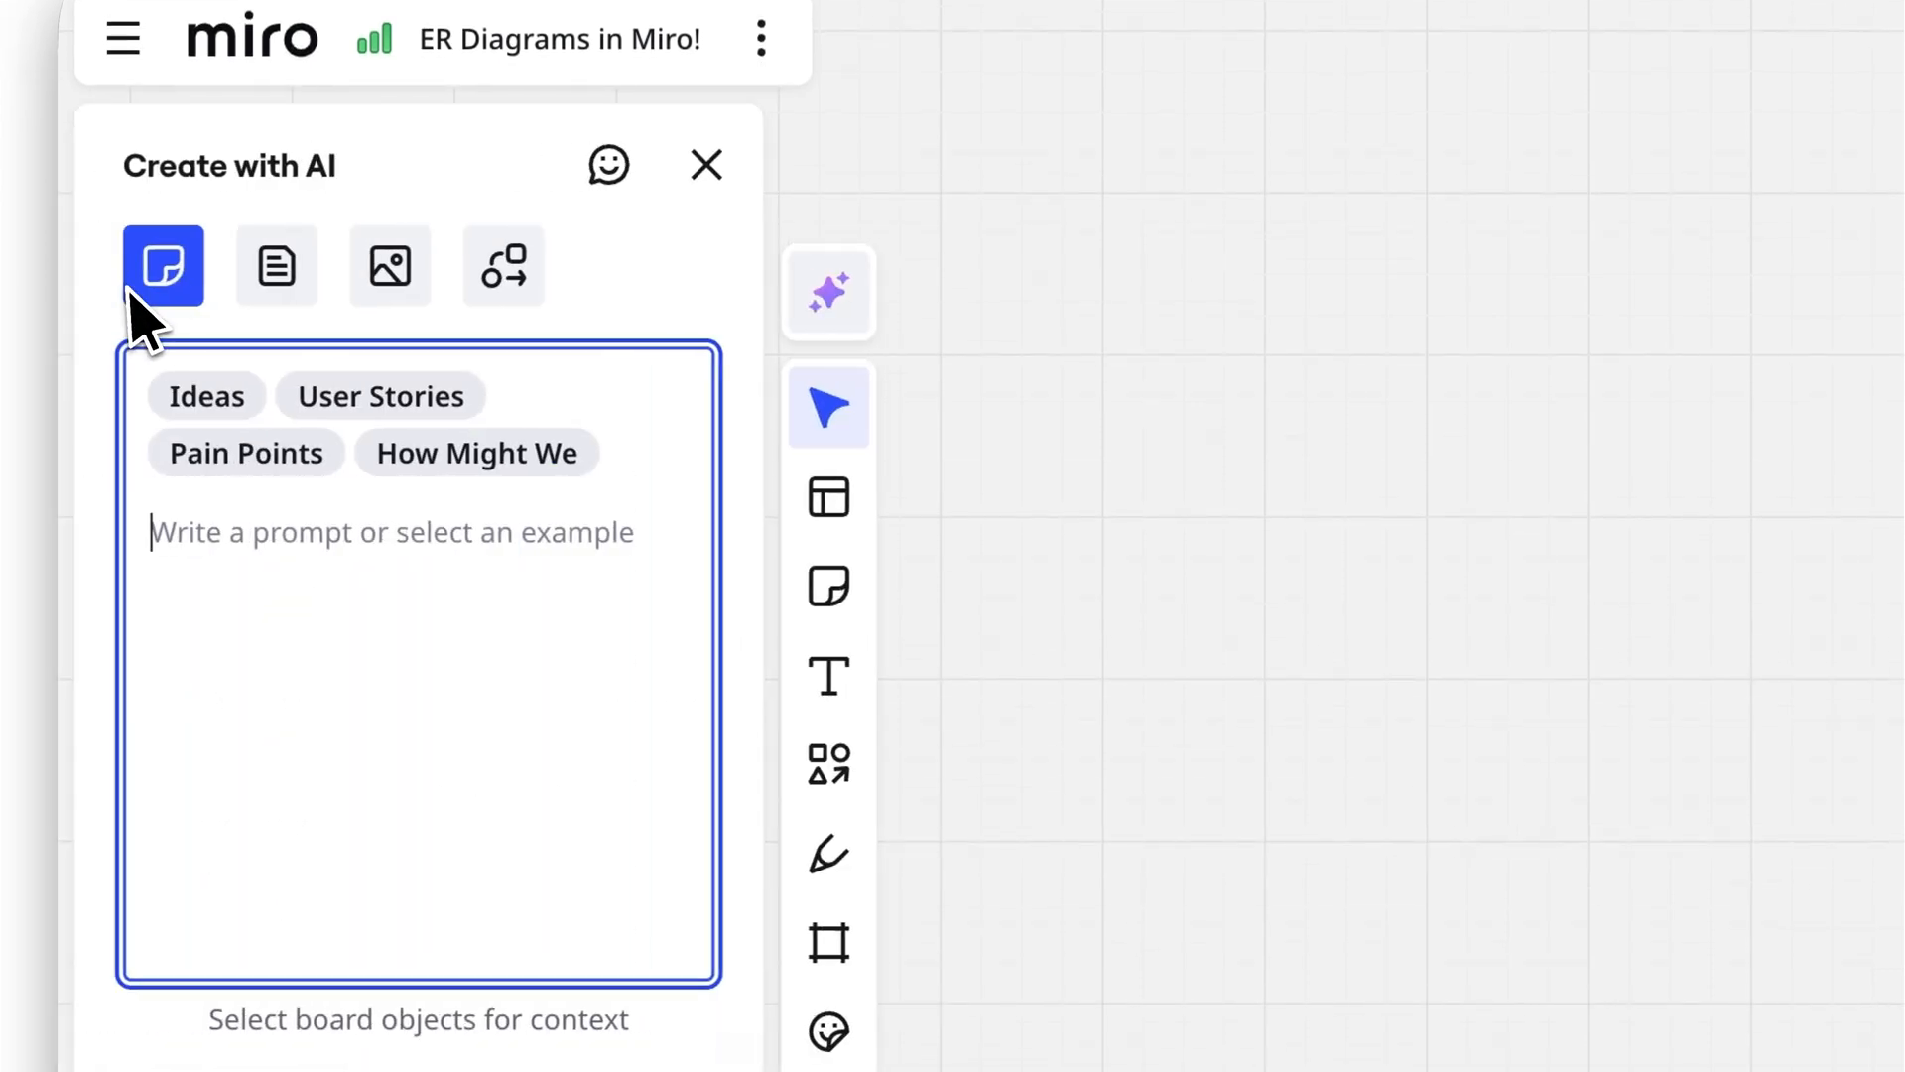
pyautogui.moveTo(502, 266)
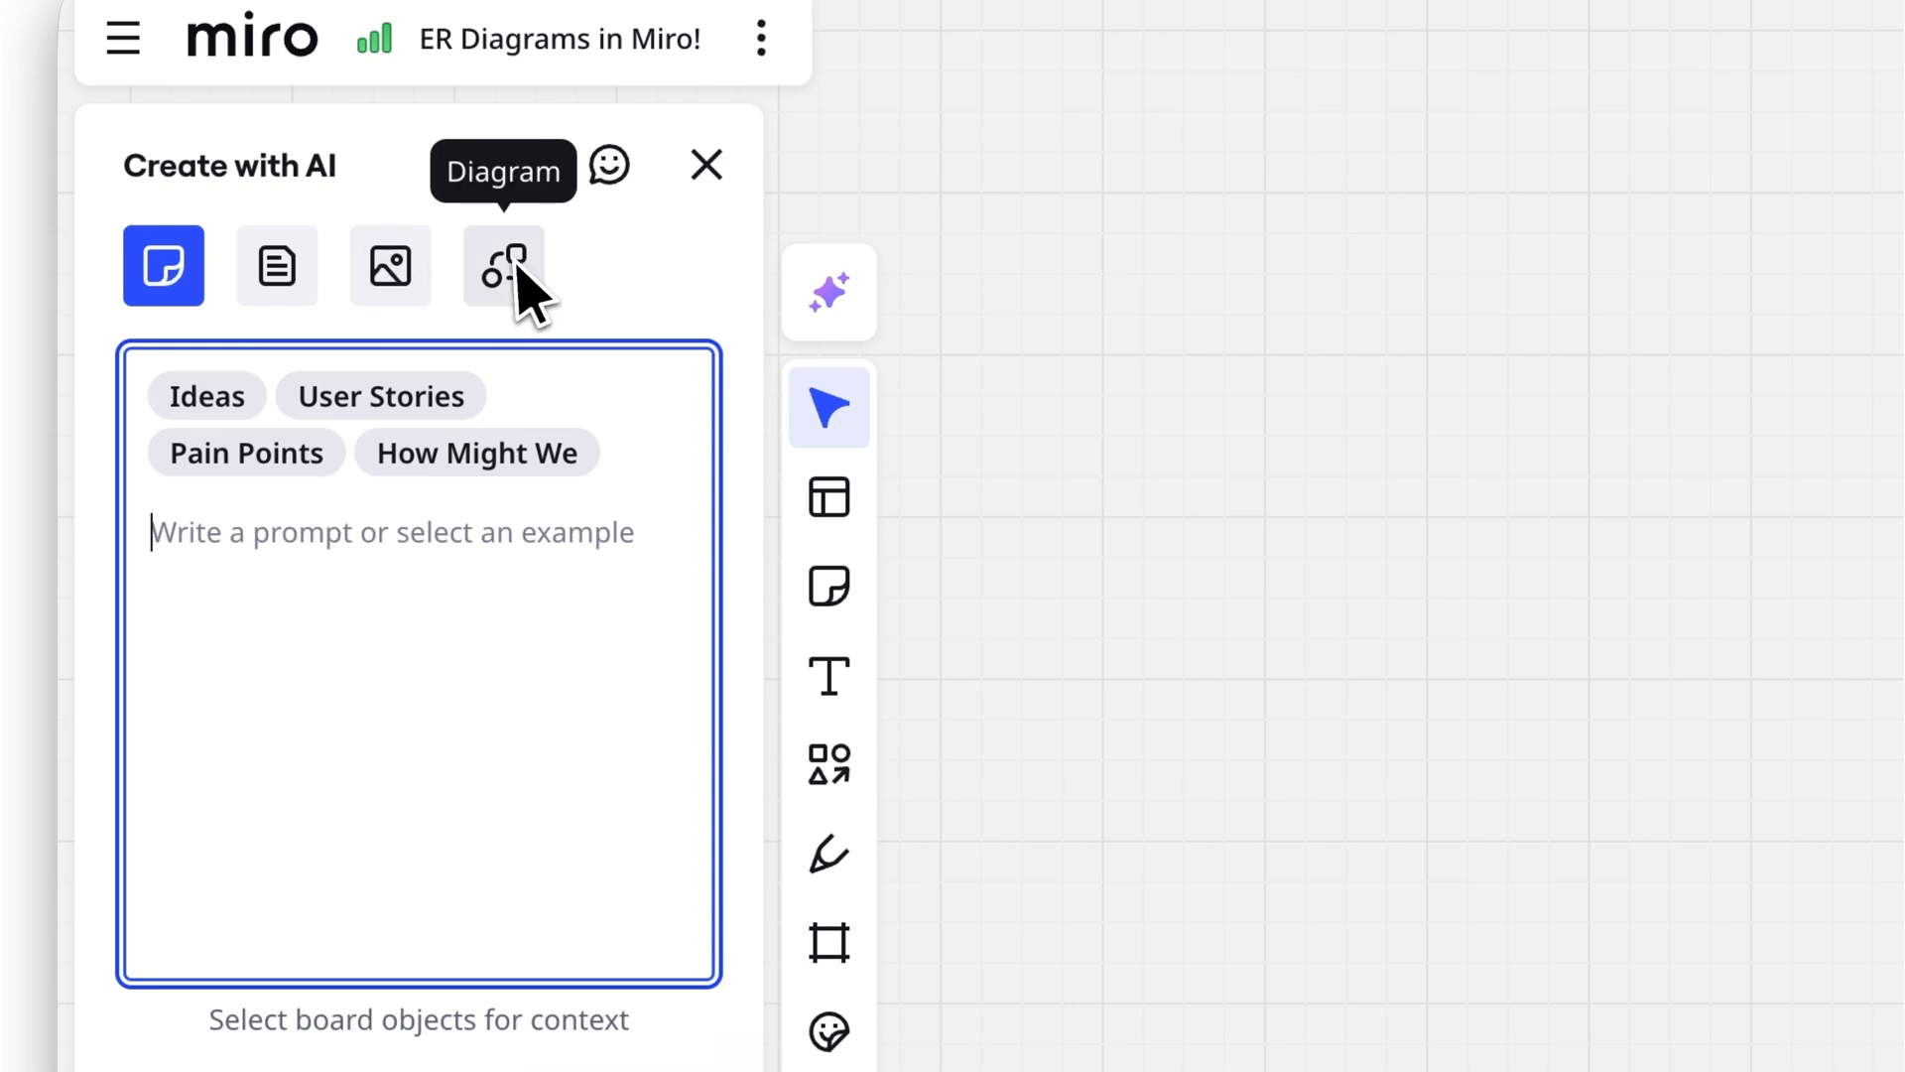
pyautogui.click(503, 265)
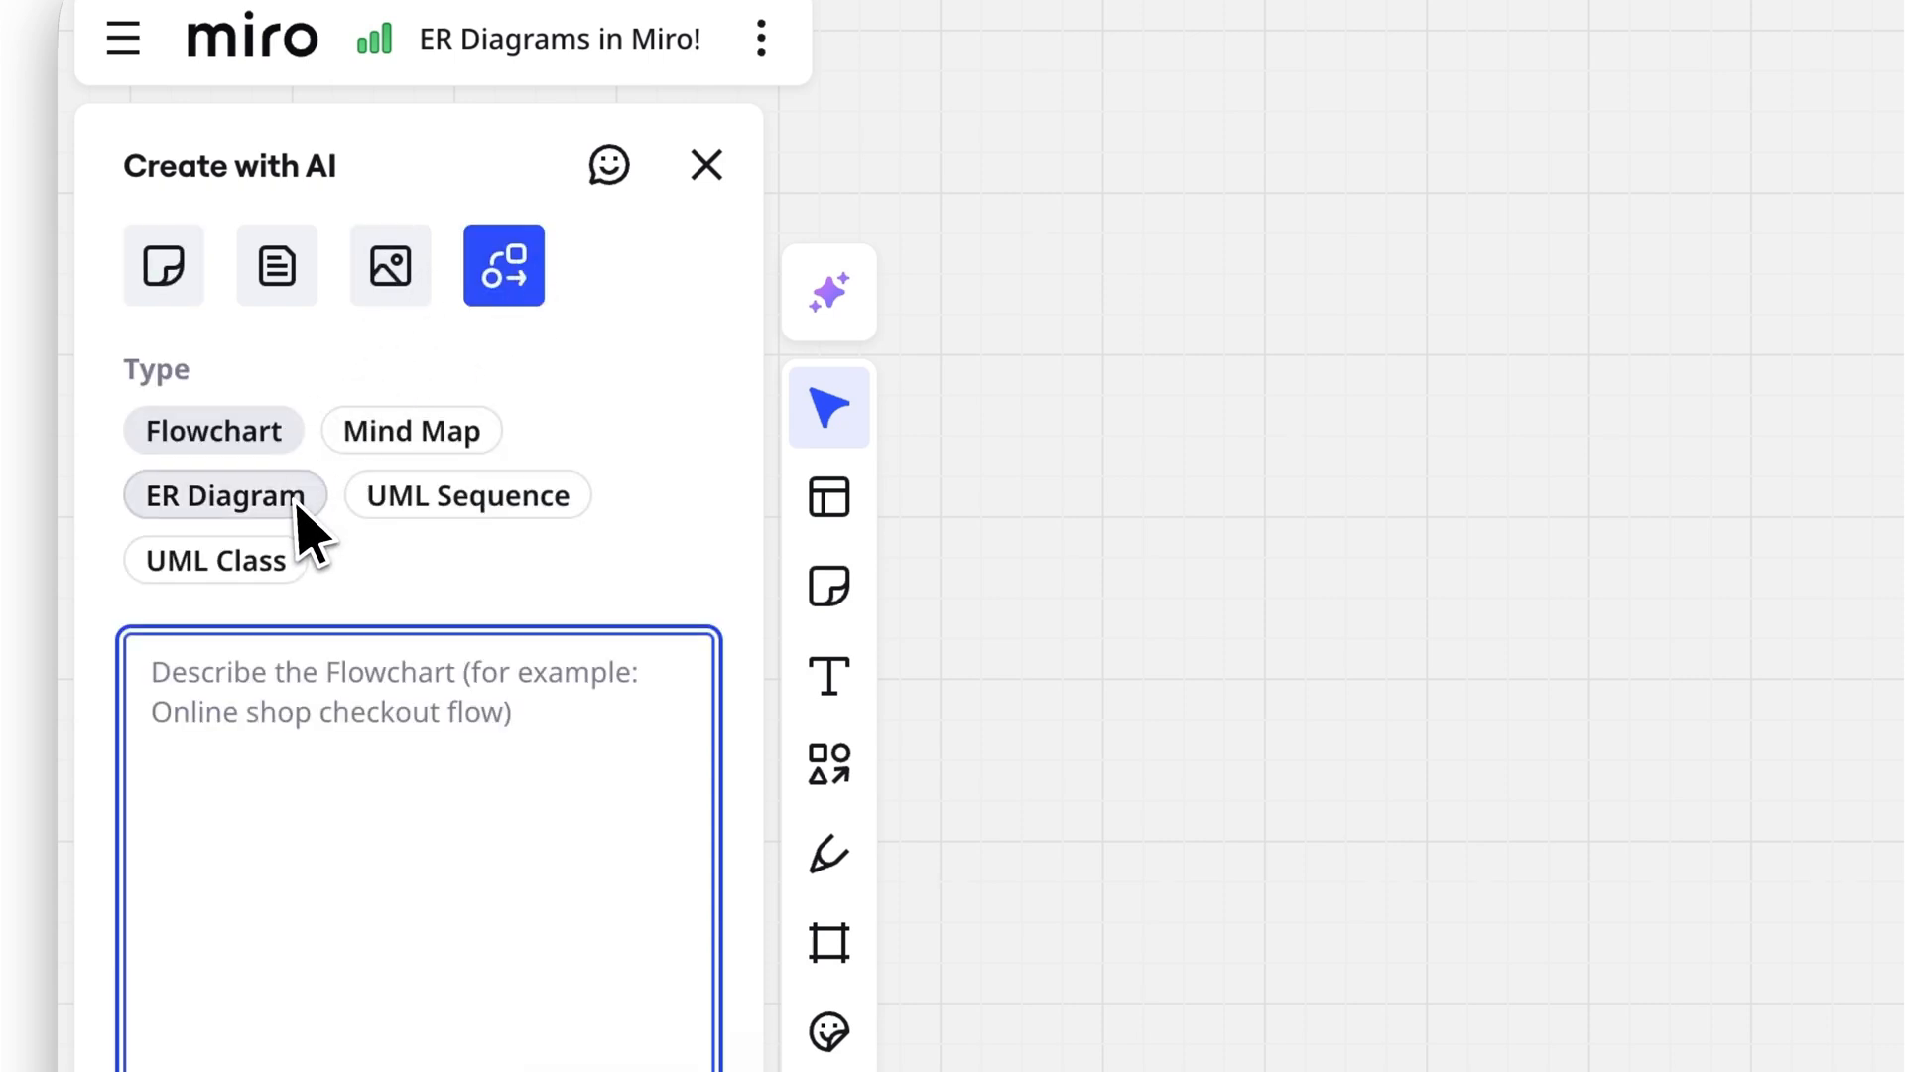
pyautogui.click(225, 495)
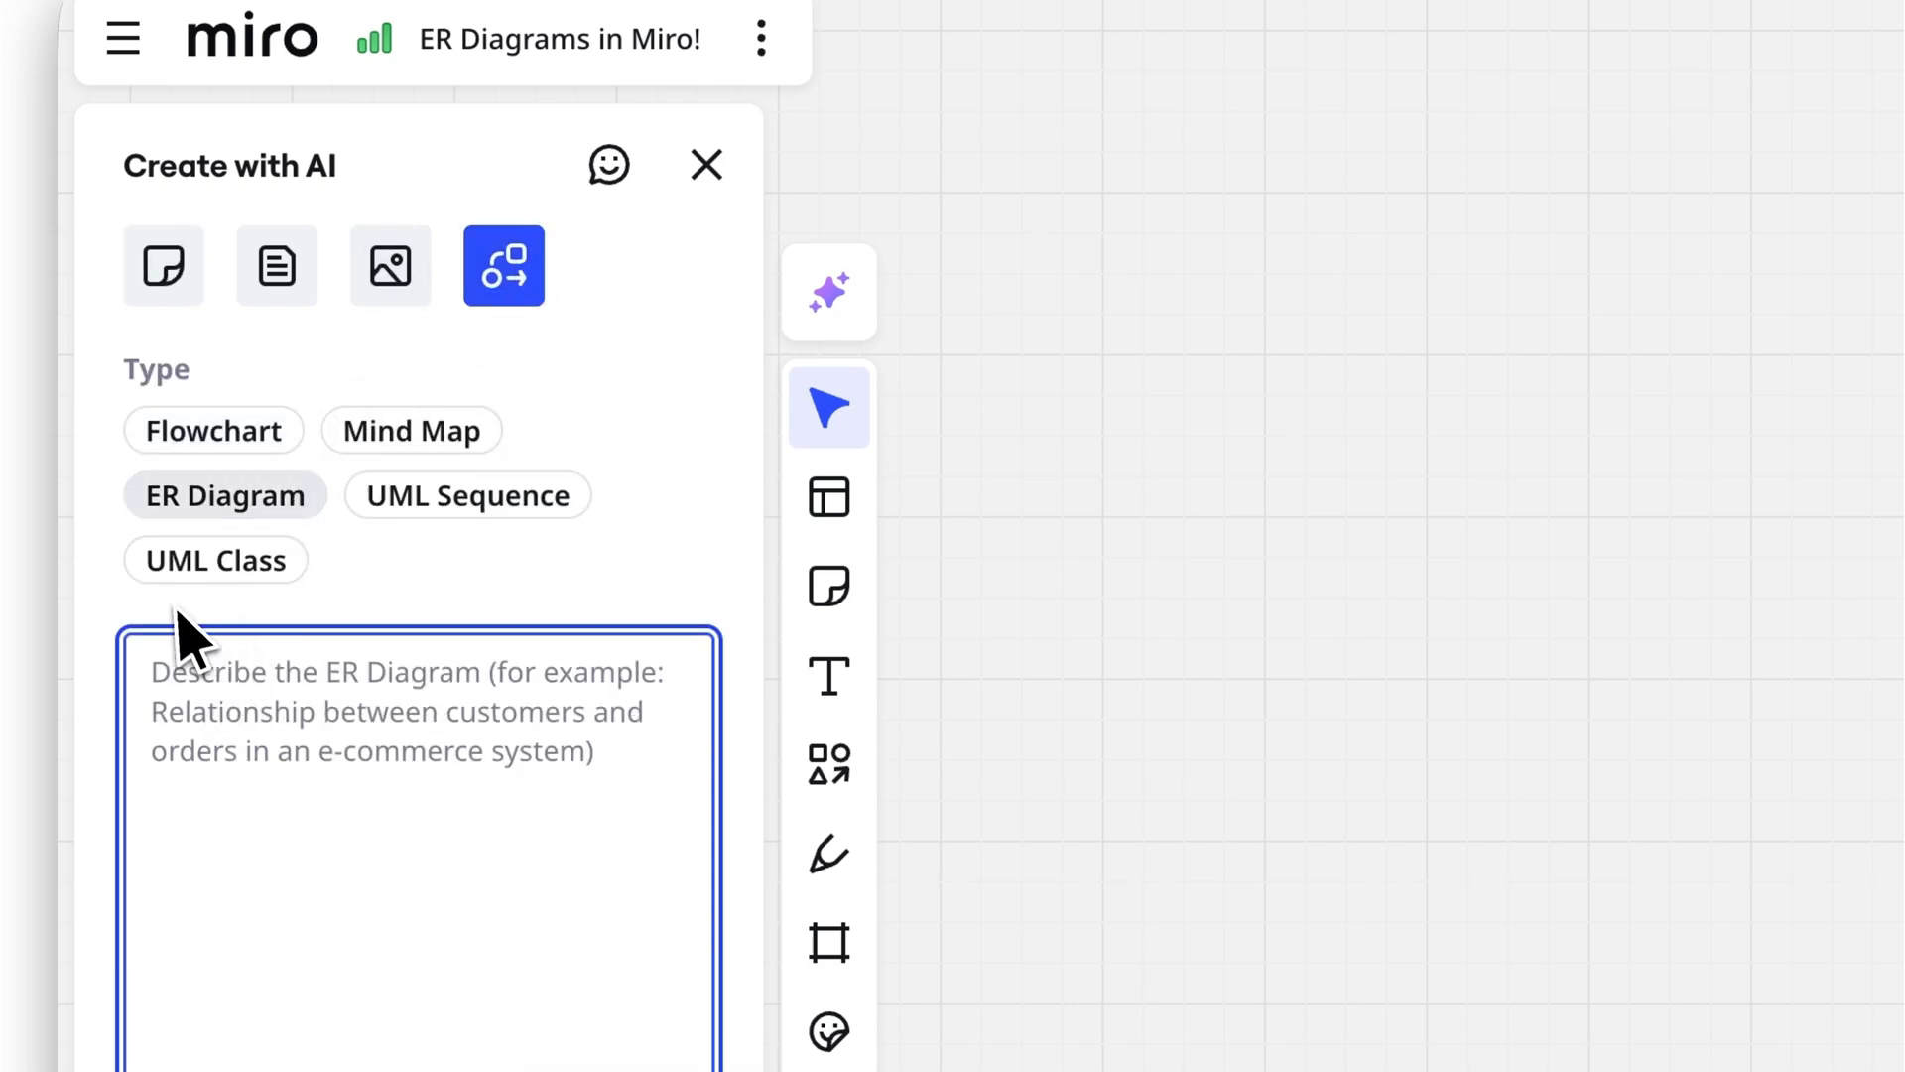
pyautogui.write('Map out relationships')
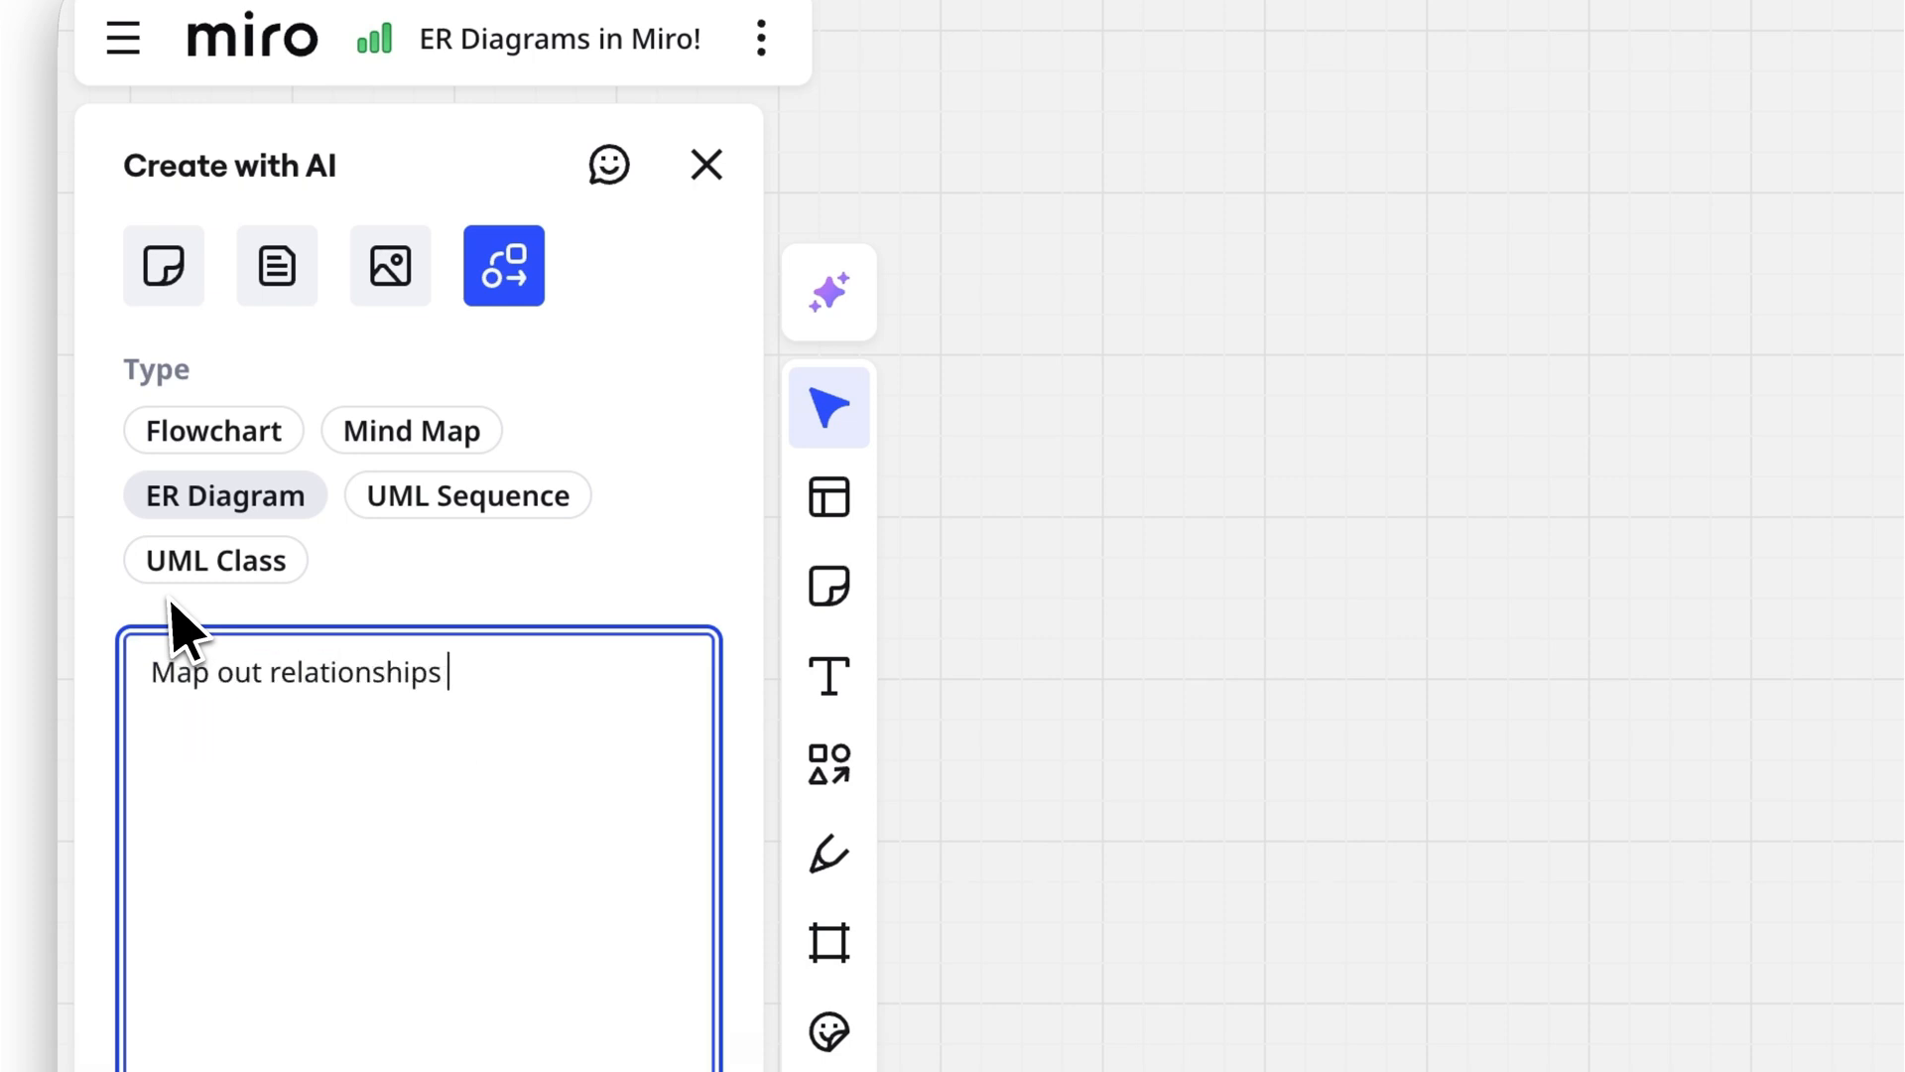
pyautogui.write('between customers, orders, and products in an e-commerce')
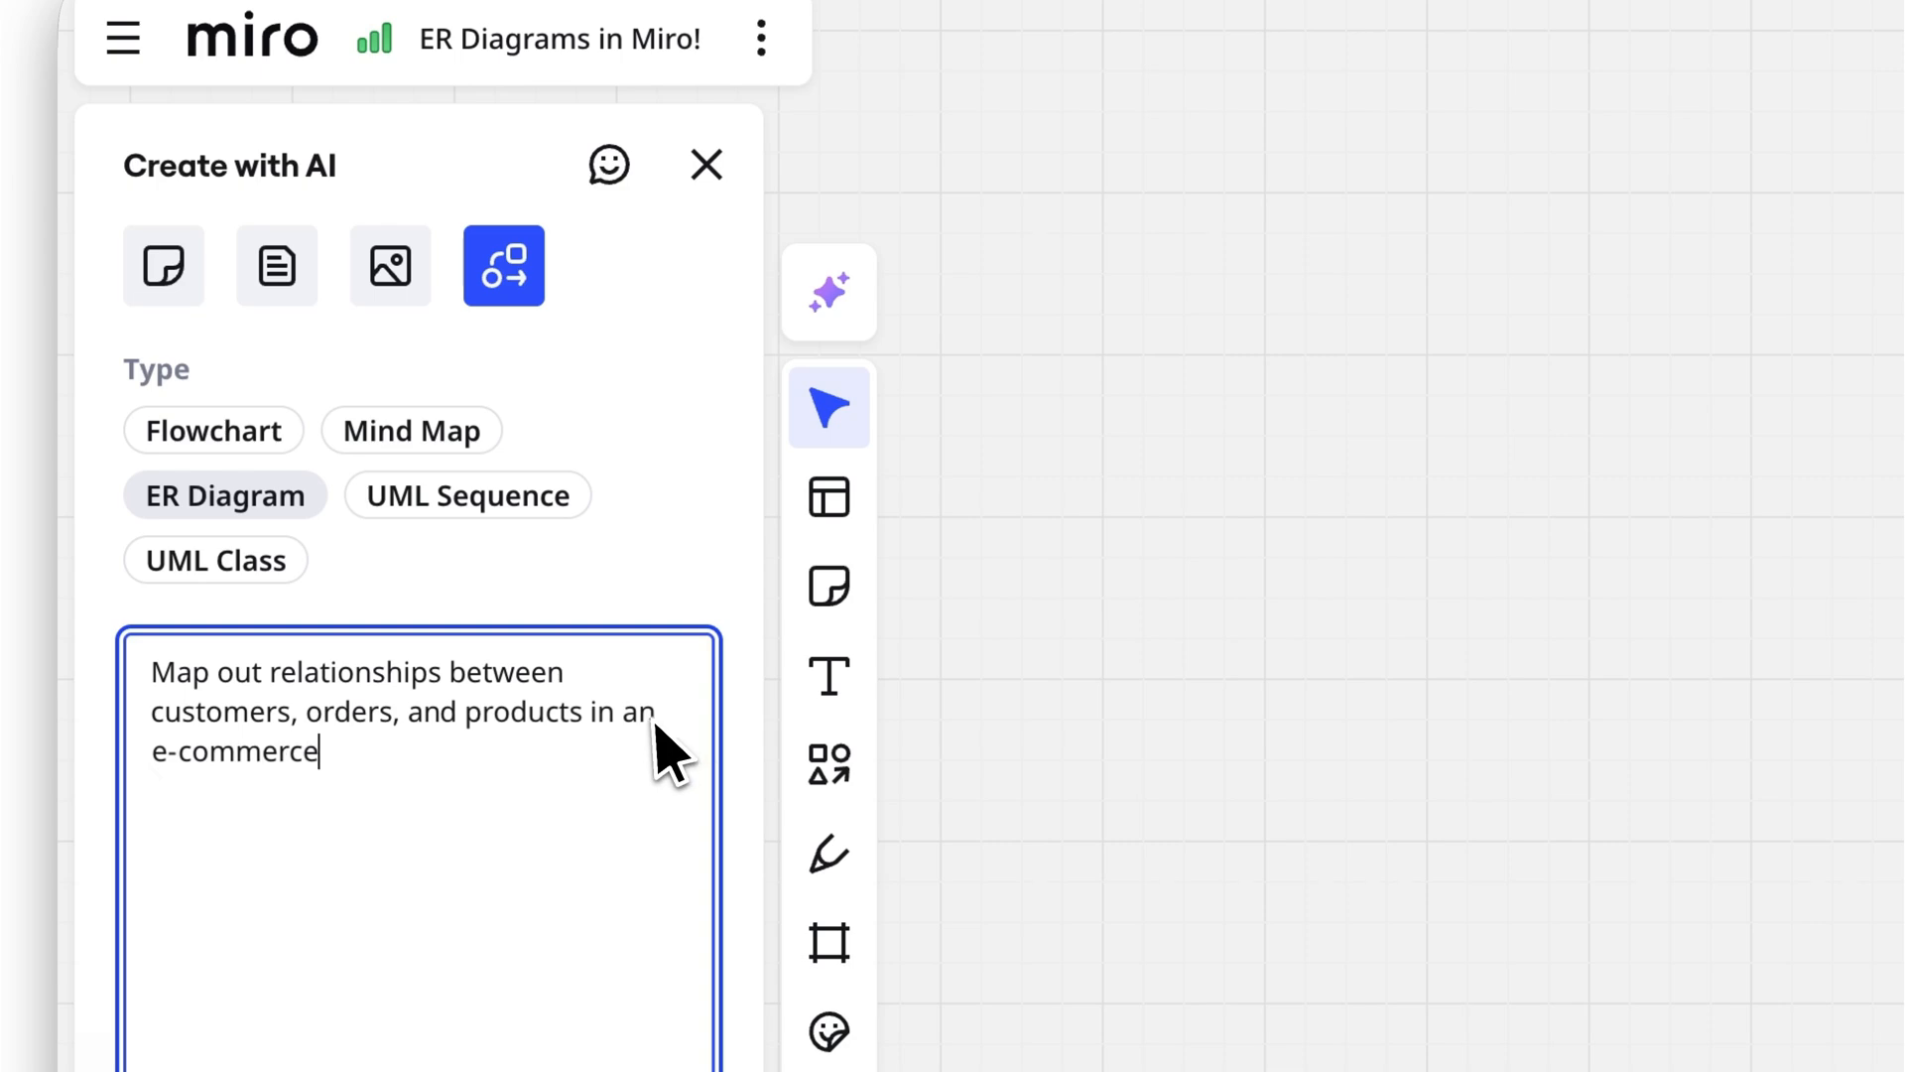
# - Generate the ER diagram of colored entity tables in Frame 1, then close the AI panel
pyautogui.click(418, 802)
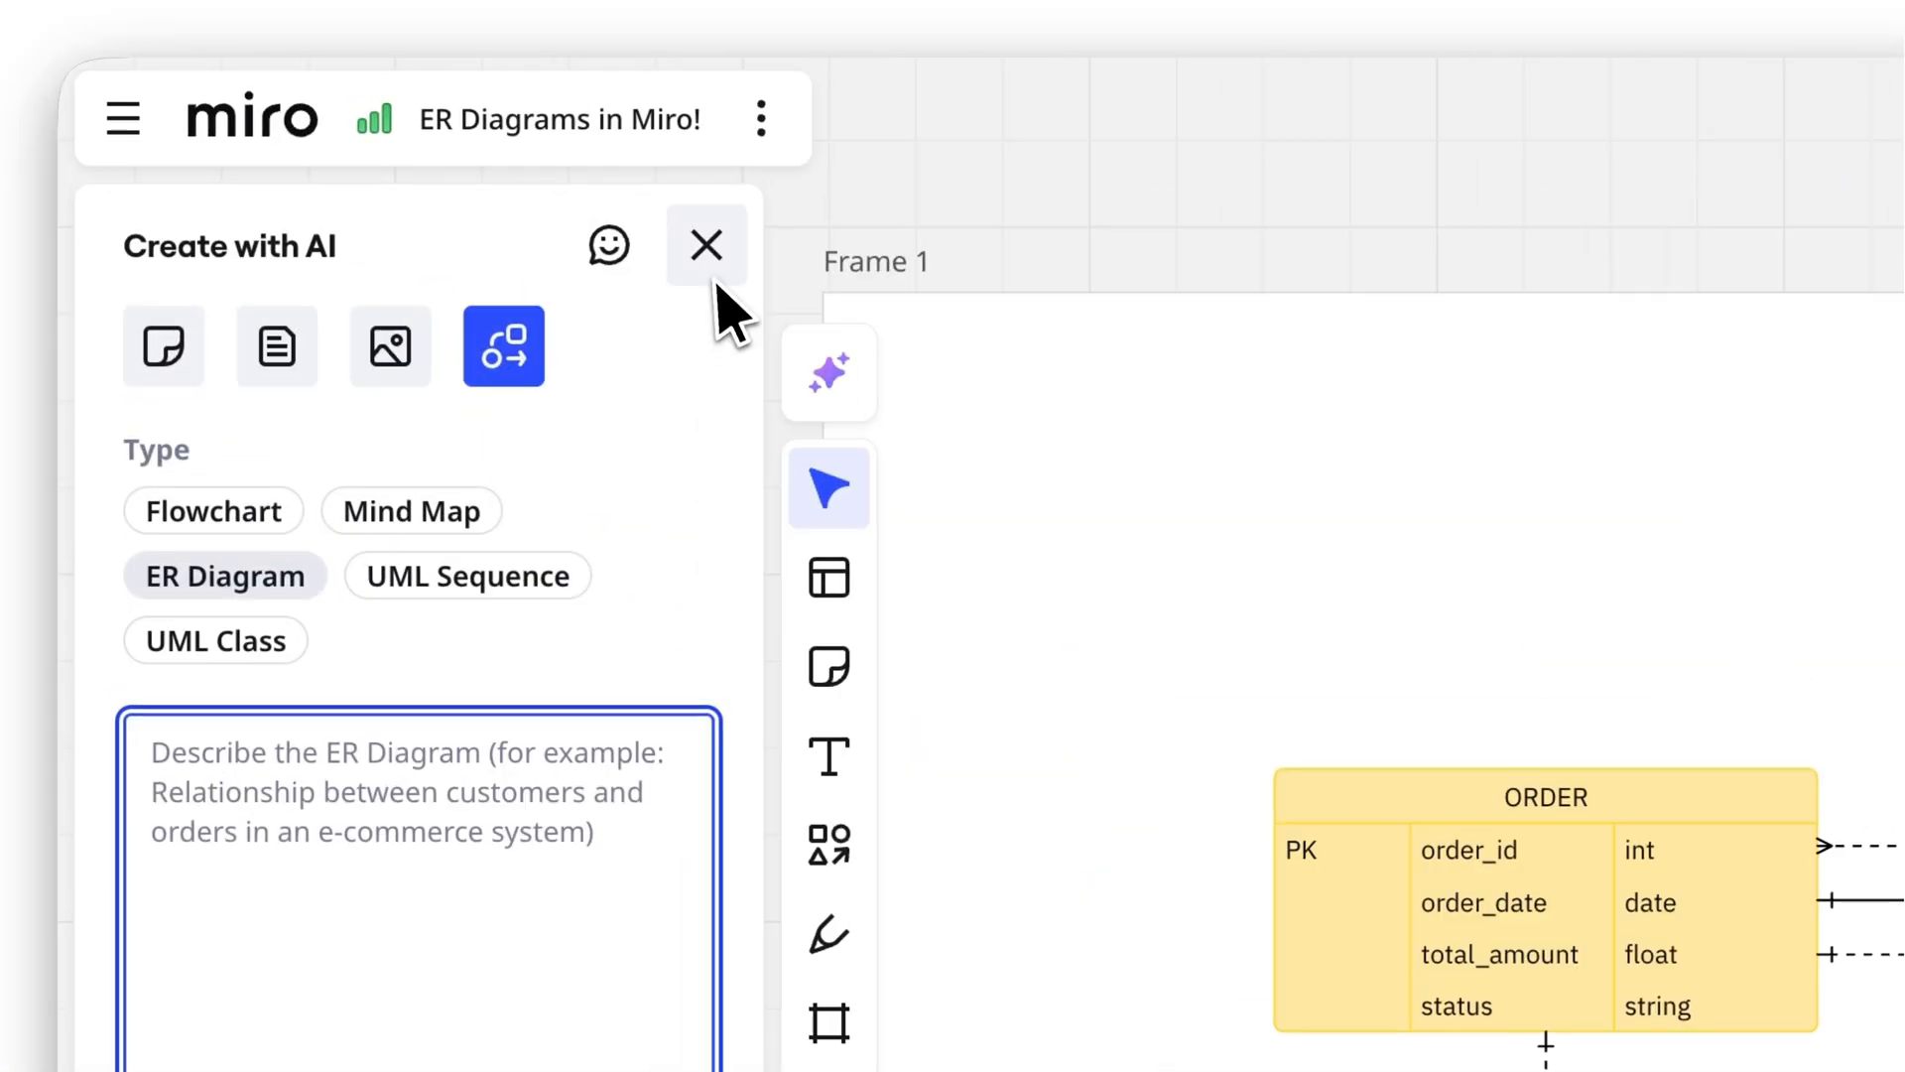
pyautogui.click(762, 119)
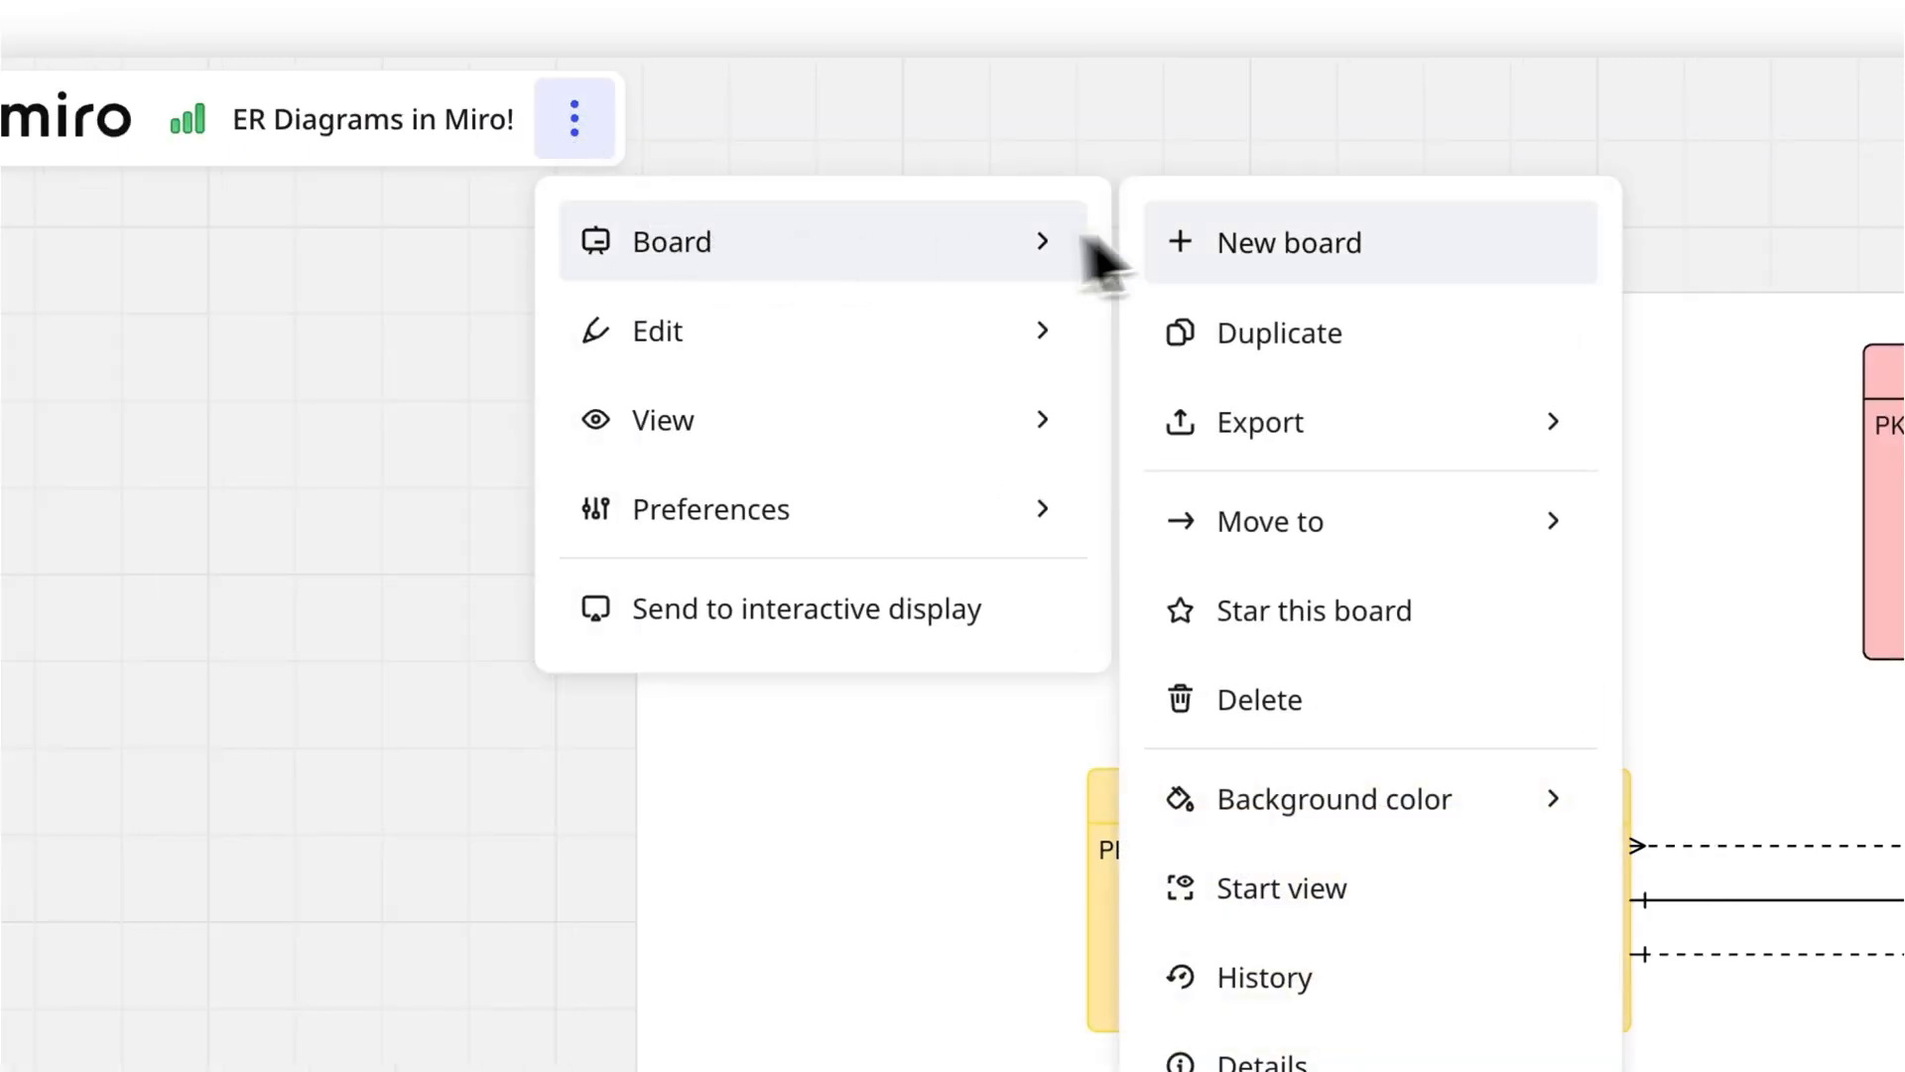
pyautogui.click(1262, 421)
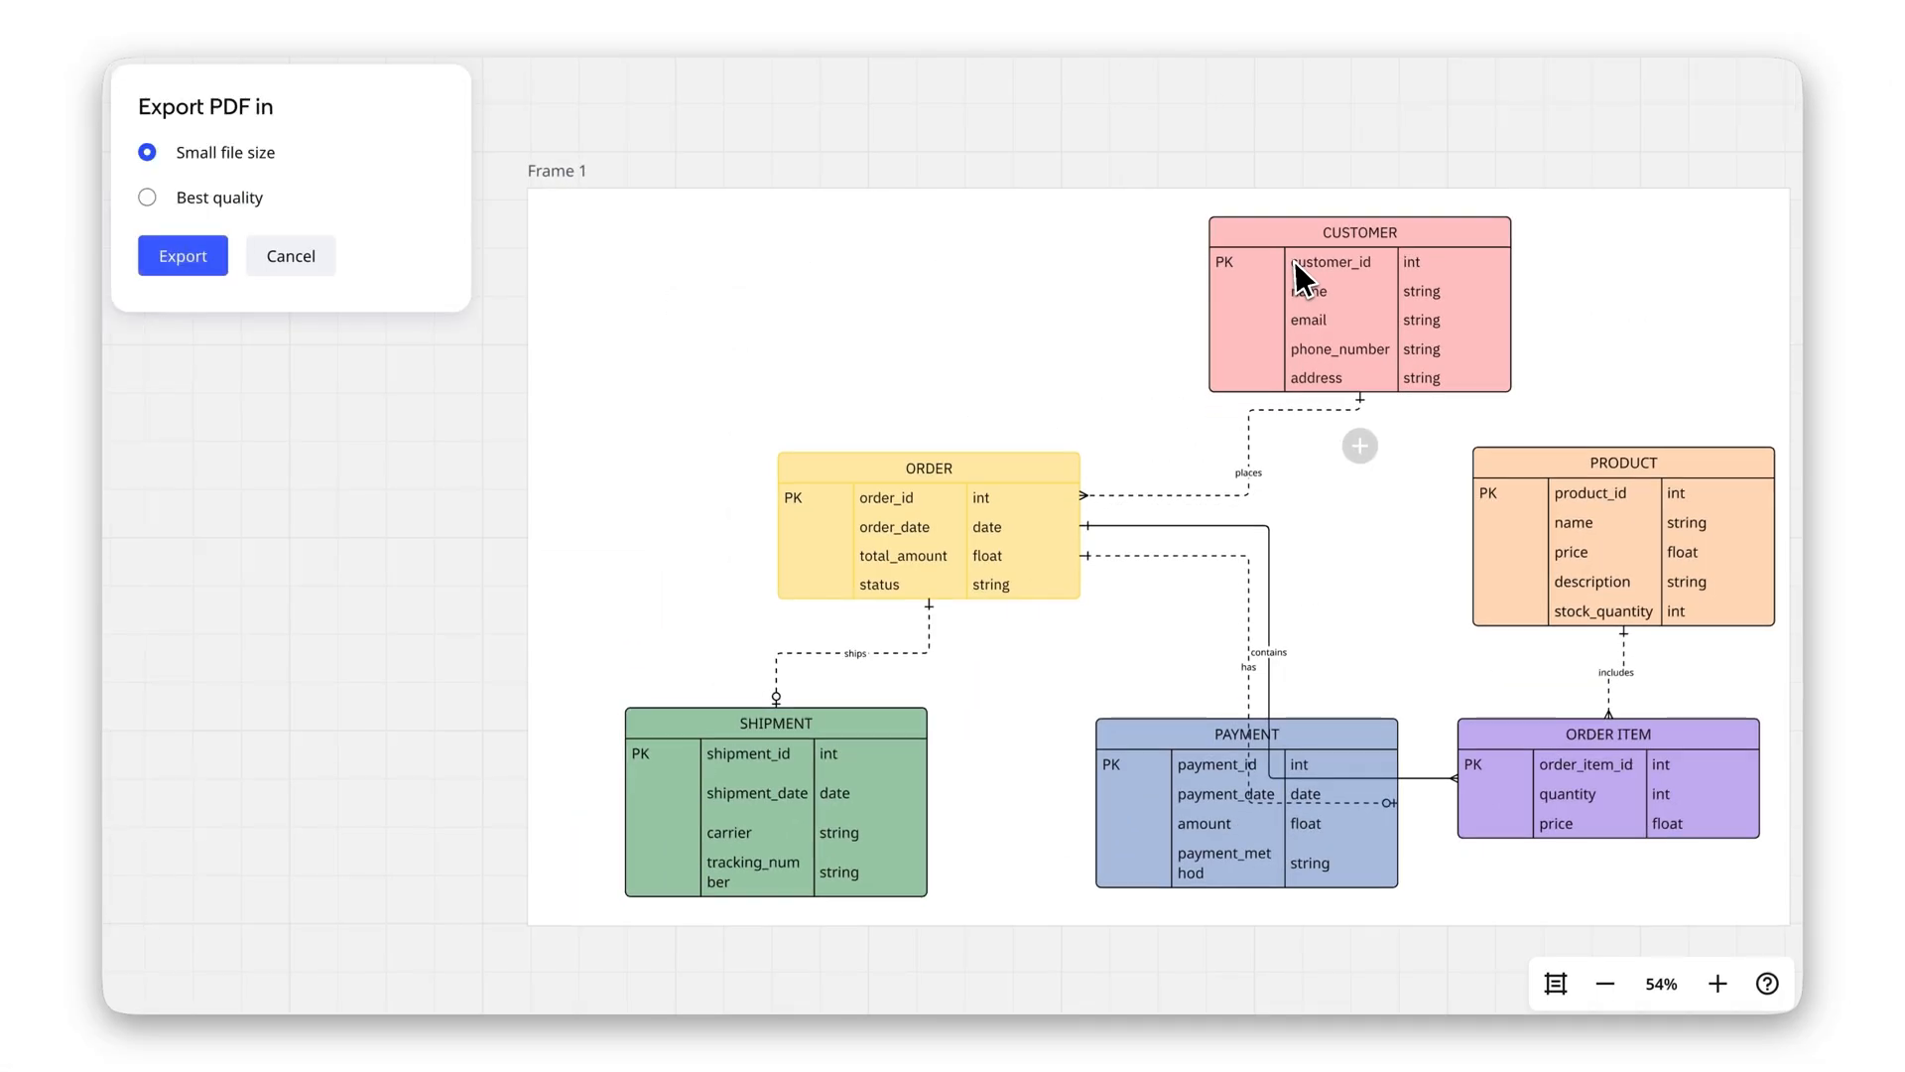
pyautogui.click(289, 255)
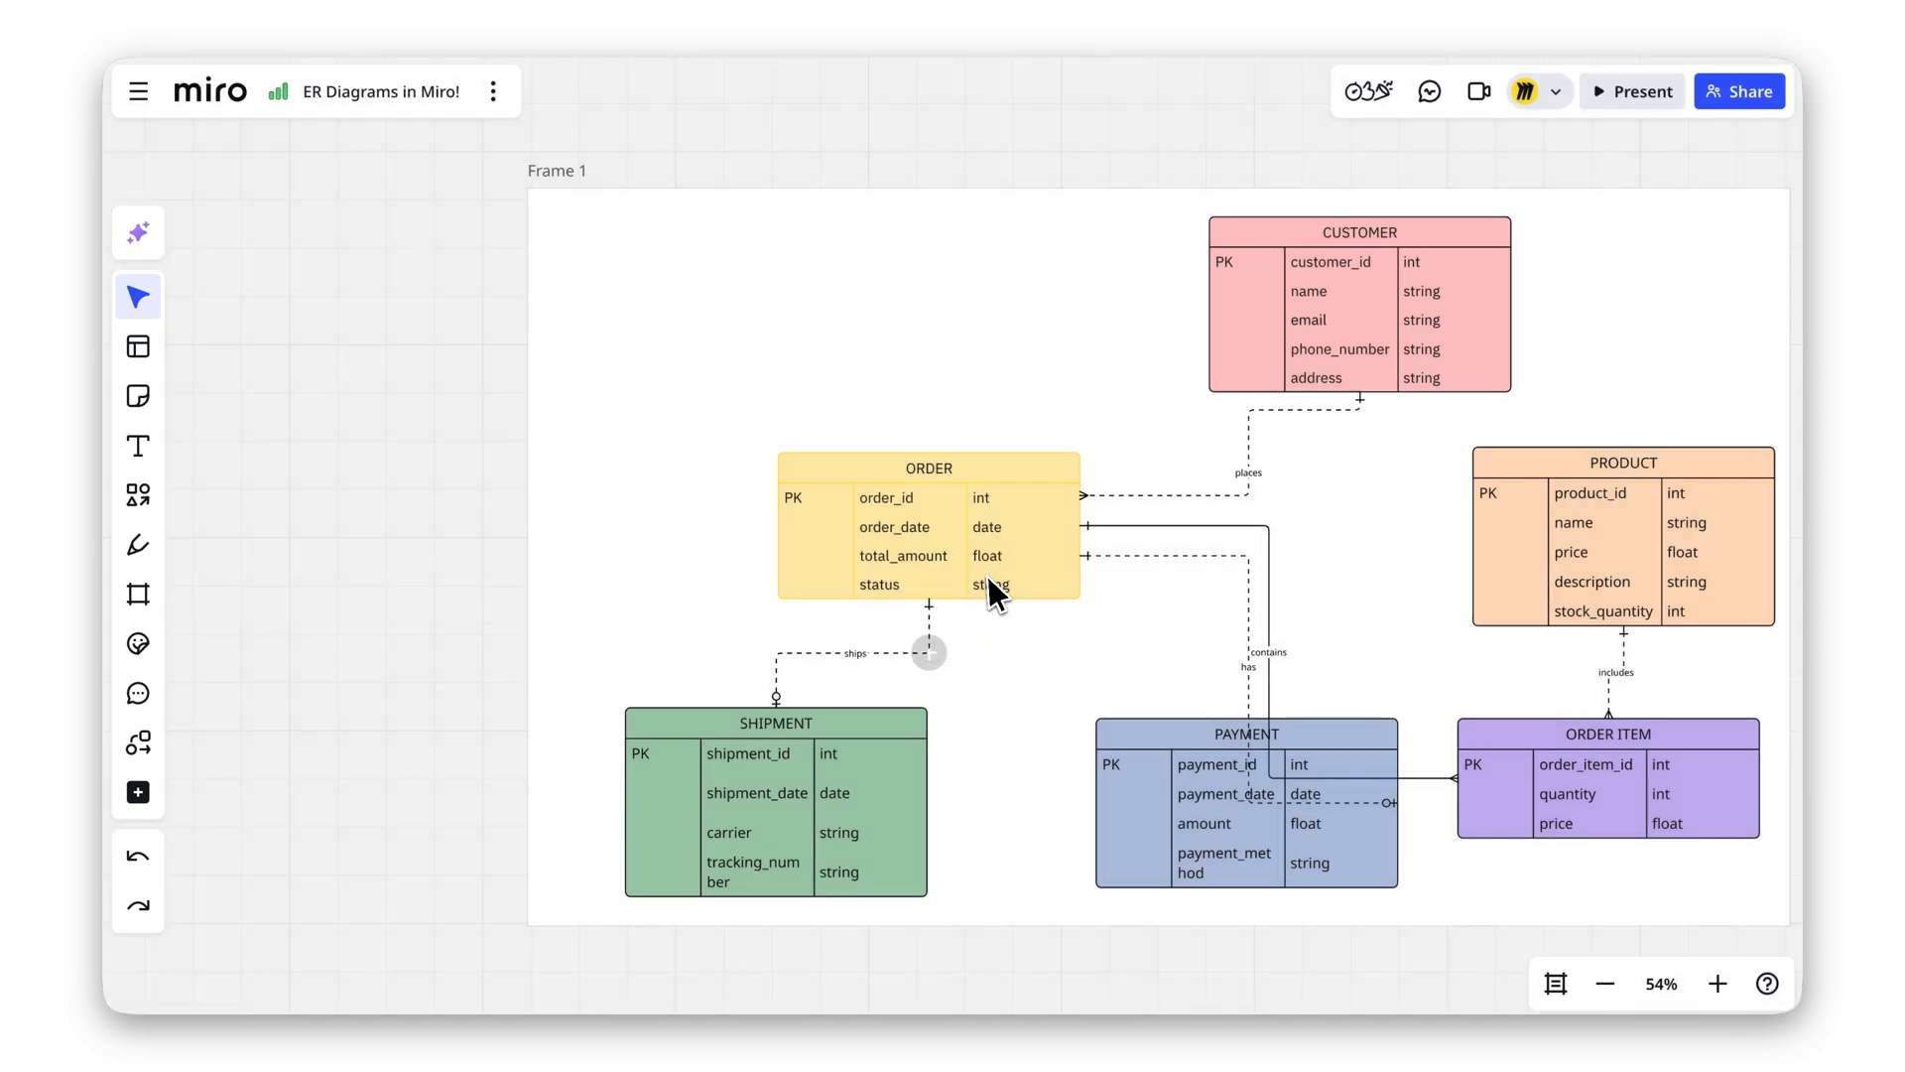